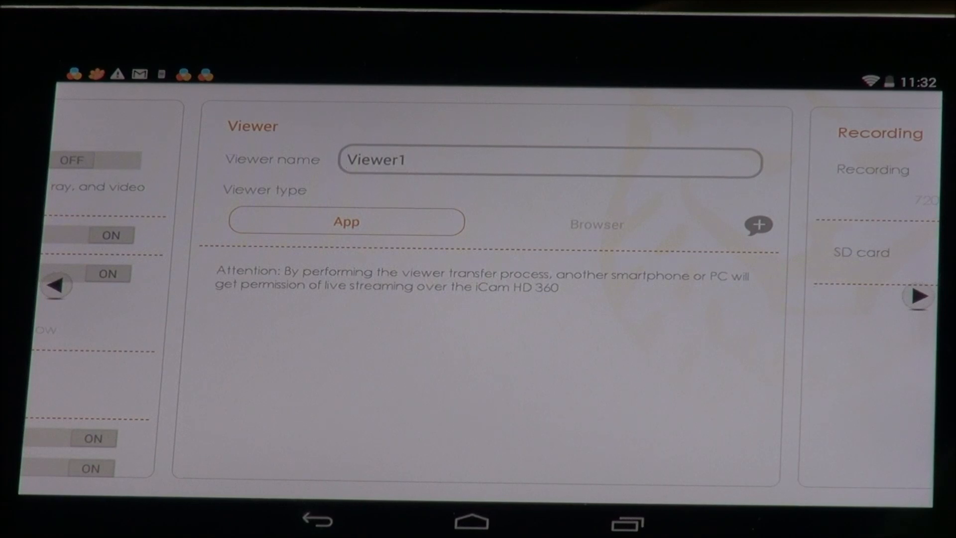
Keep the viewer named Viewer1 and choose Browser as its viewer type.
left_click(596, 223)
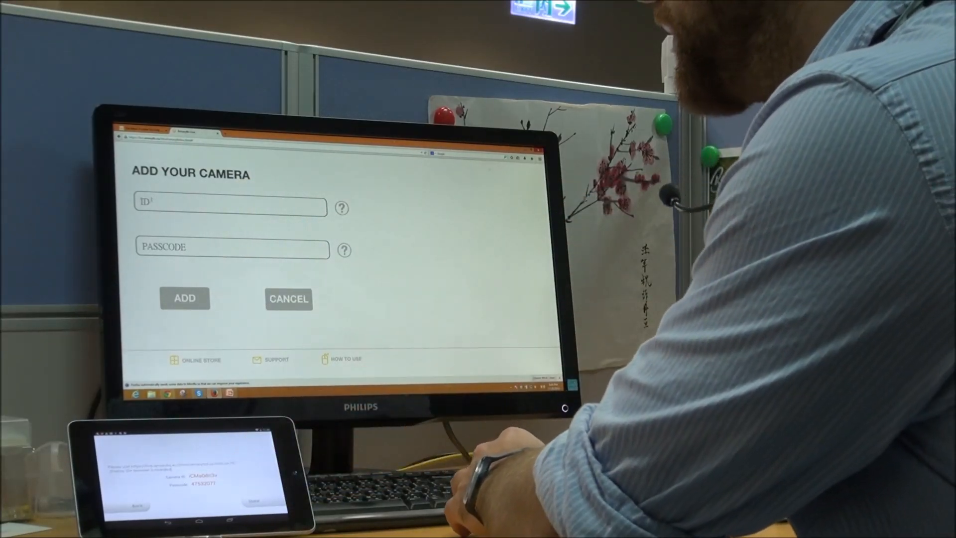
left_click(229, 207)
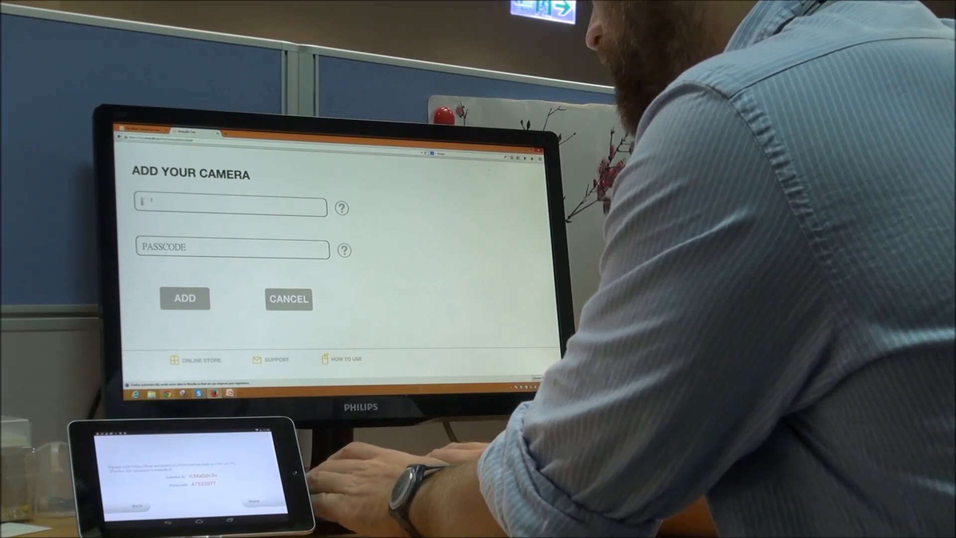
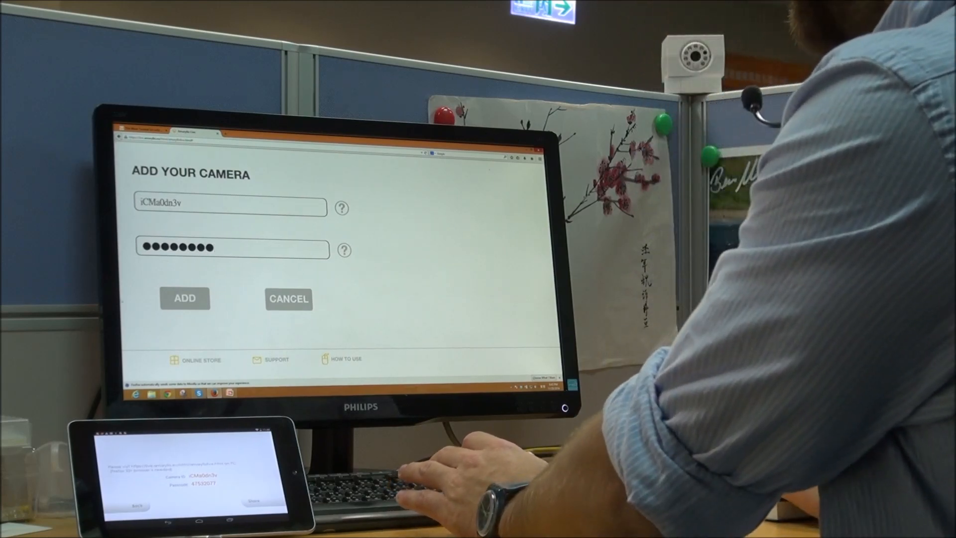
left_click(185, 299)
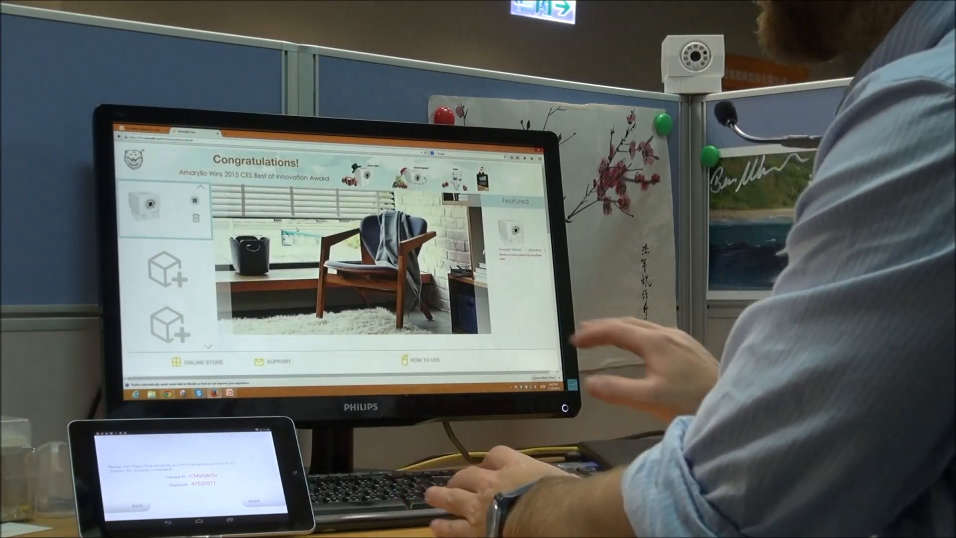